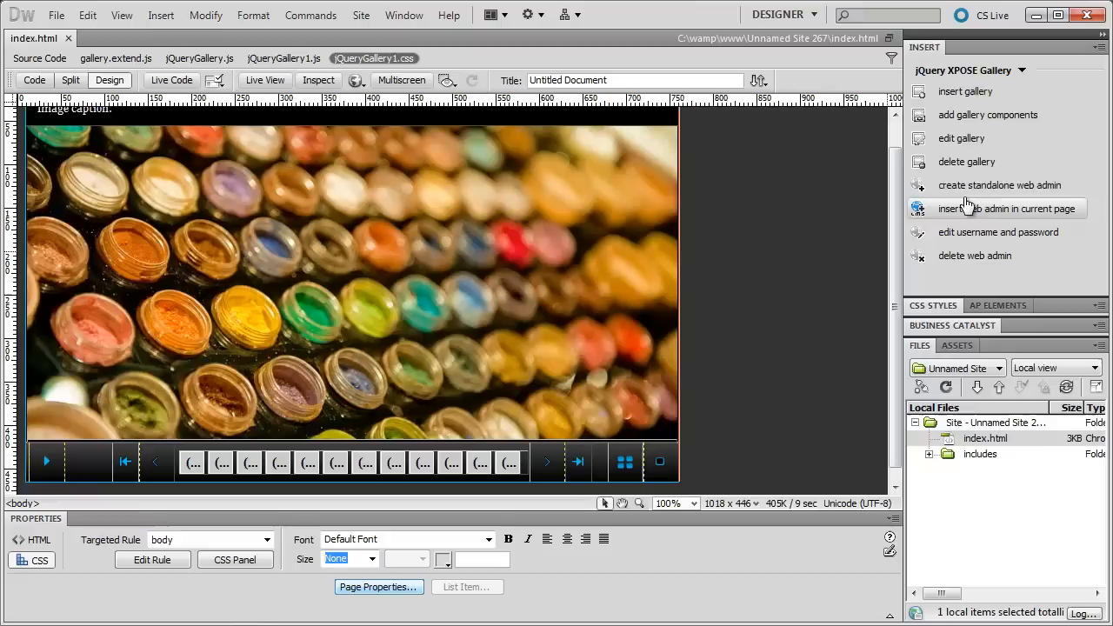
# From the jQuery XPOSE Gallery Insert group, start creating a standalone web admin
pyautogui.click(1024, 69)
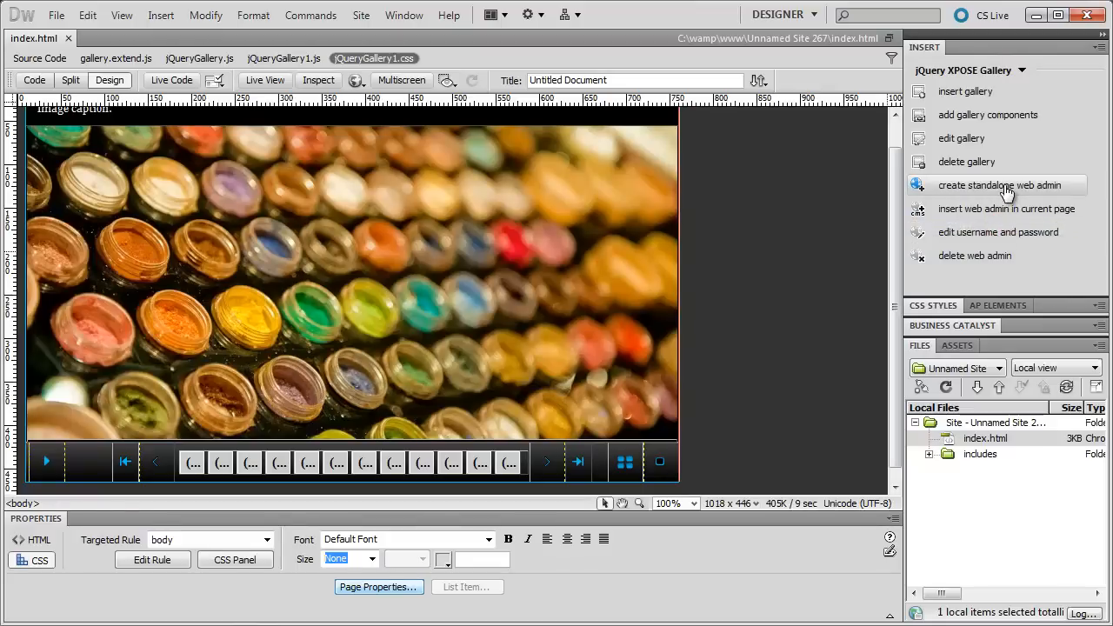
pyautogui.click(1000, 186)
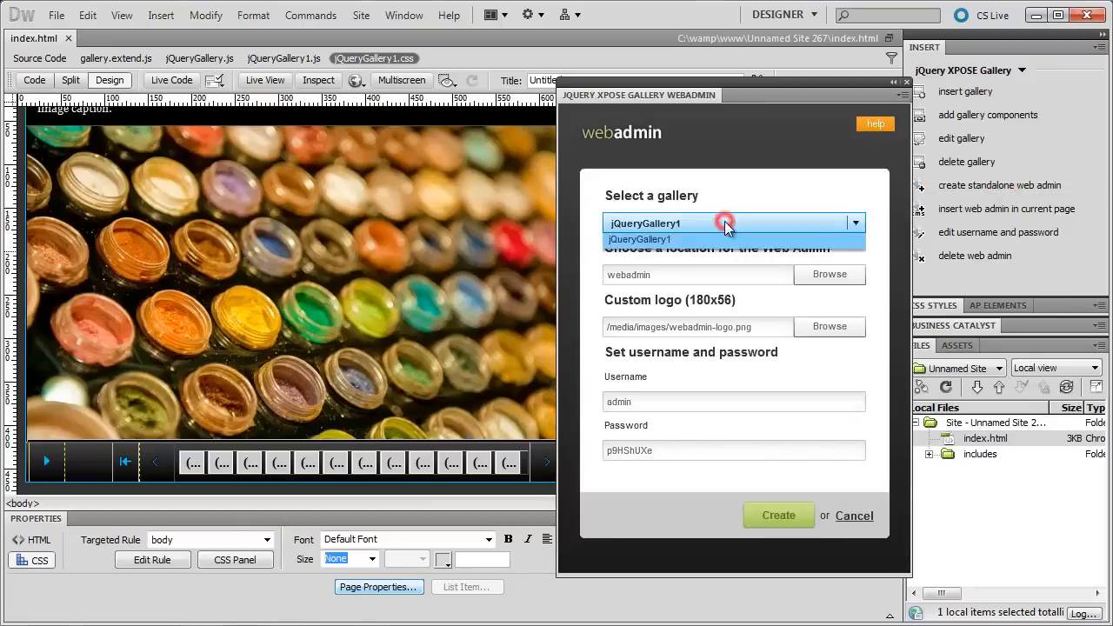
pyautogui.click(639, 239)
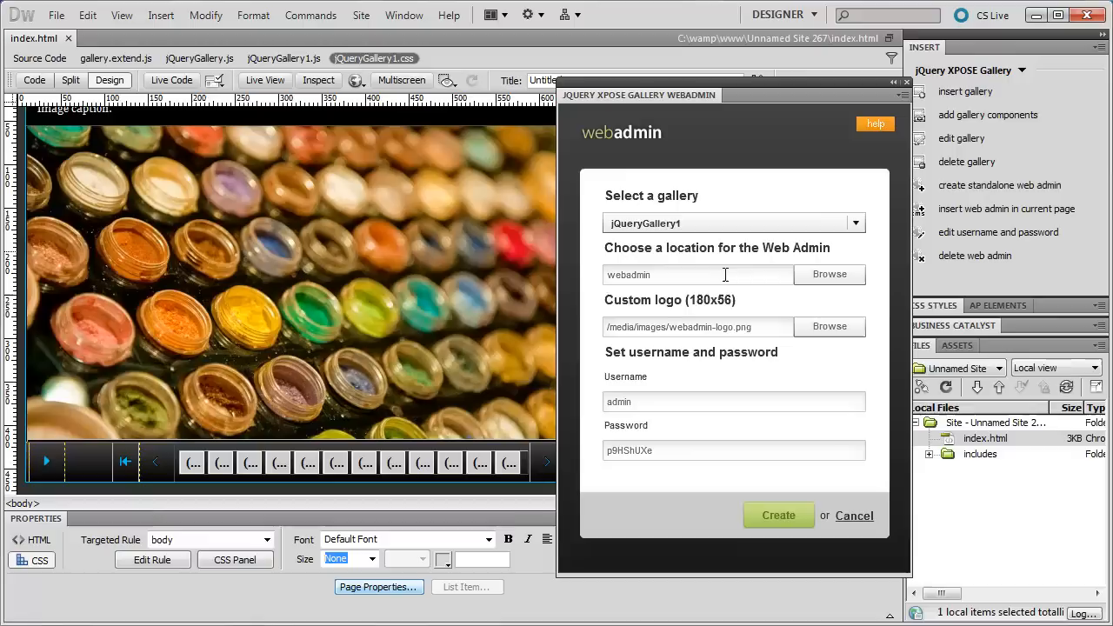
pyautogui.click(698, 274)
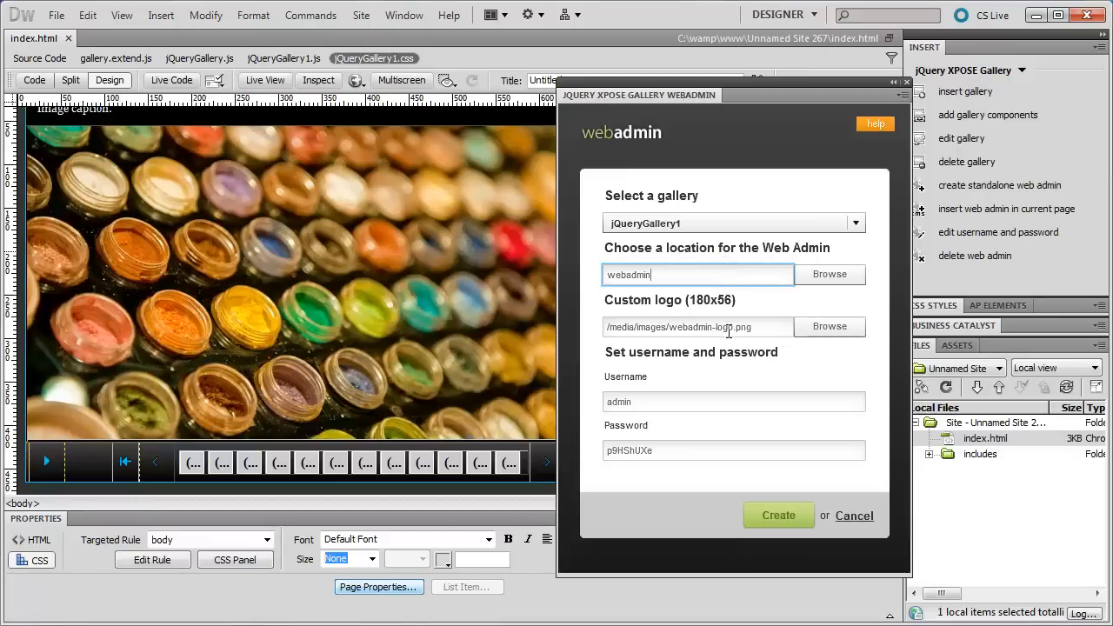
pyautogui.click(722, 401)
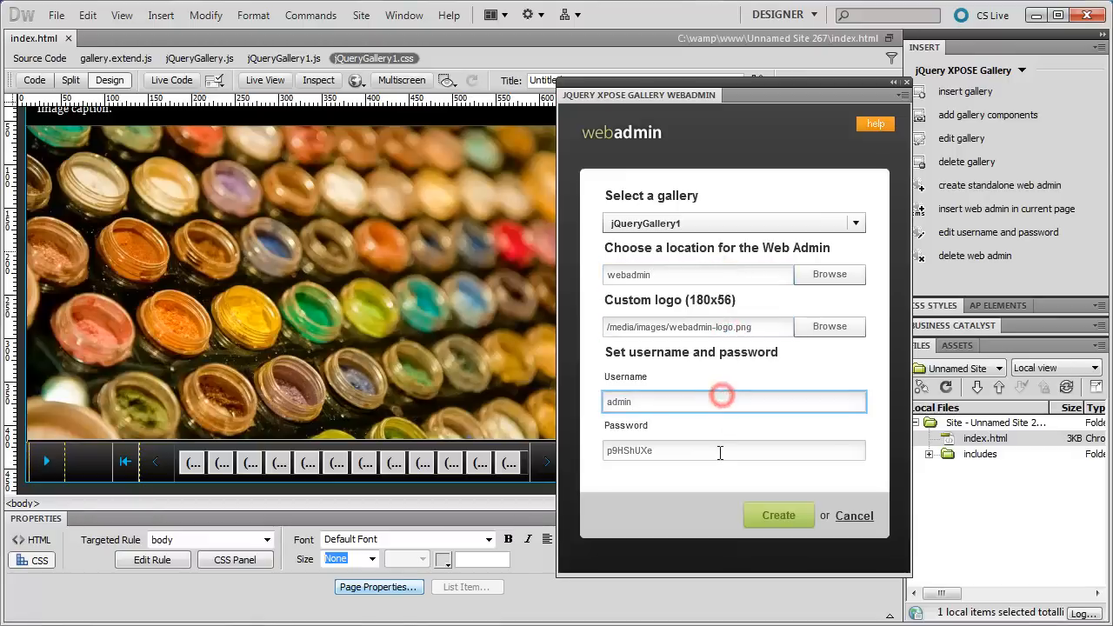
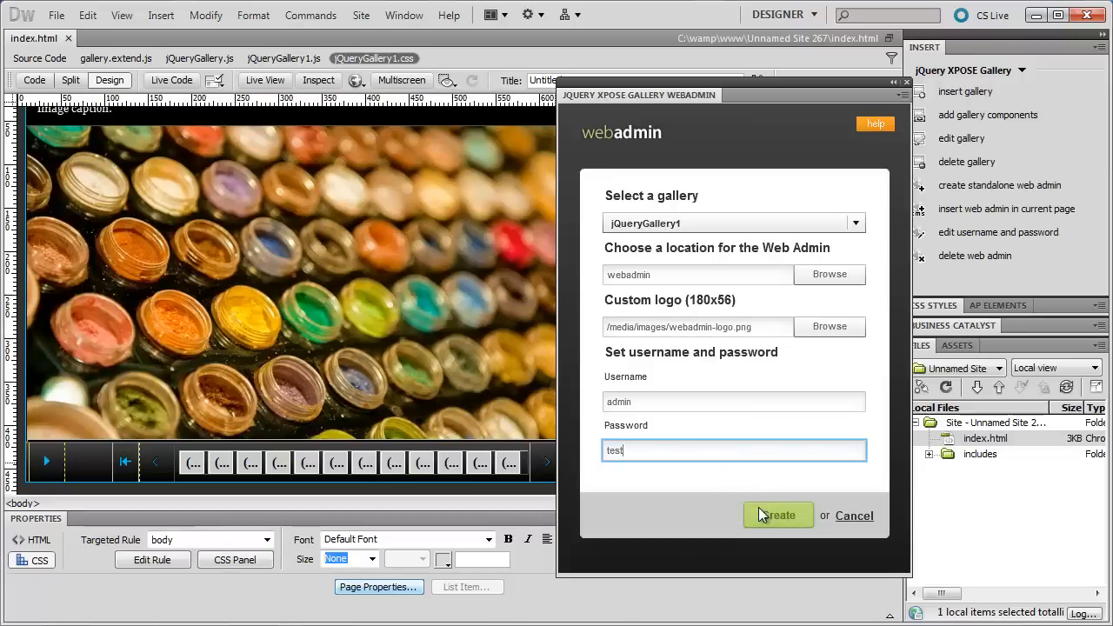
pyautogui.click(776, 515)
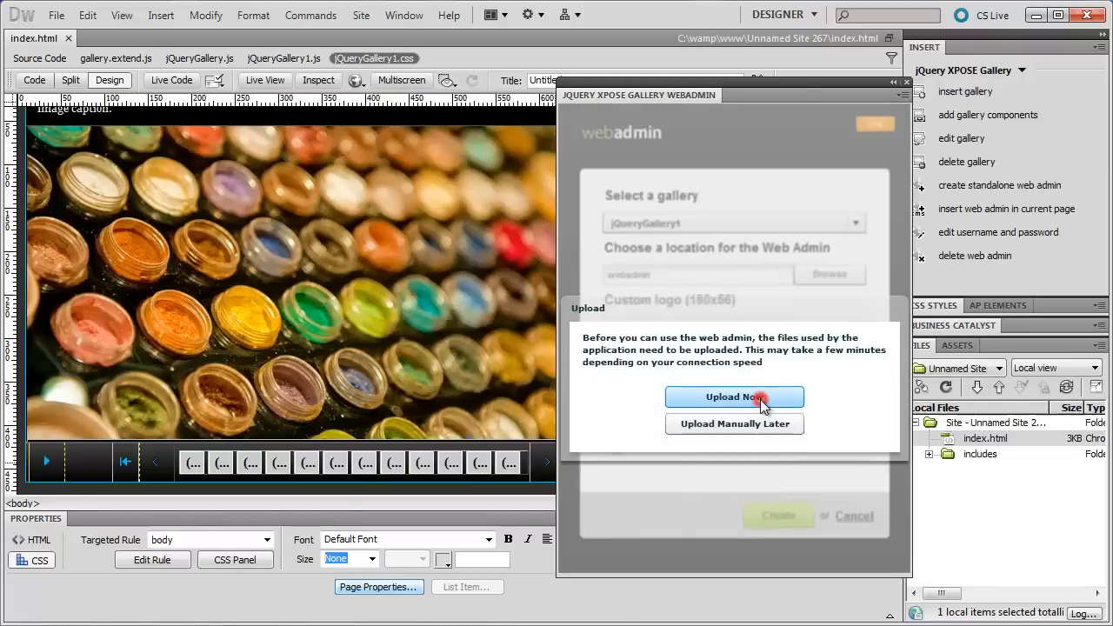
pyautogui.click(734, 396)
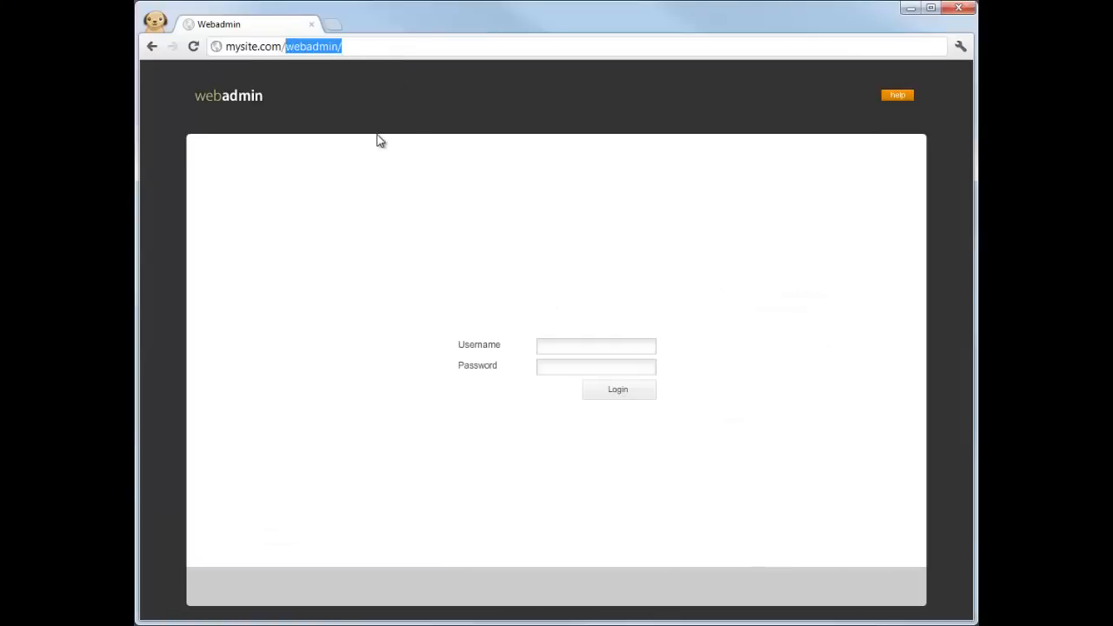
# Log in to the web admin as user 'admin'
pyautogui.write('admin')
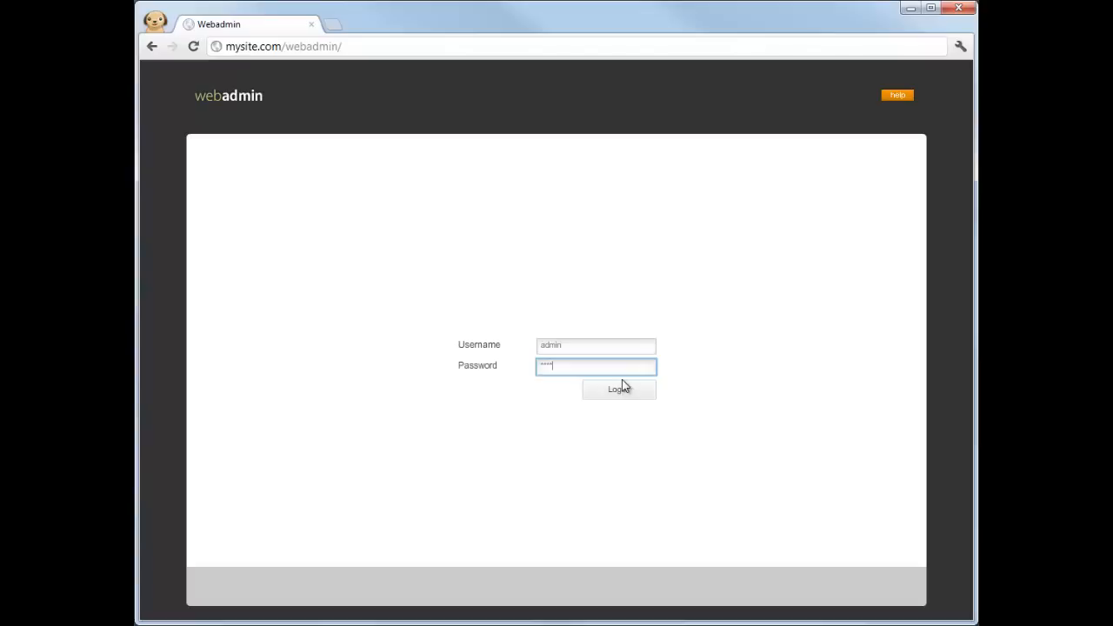
pyautogui.click(618, 389)
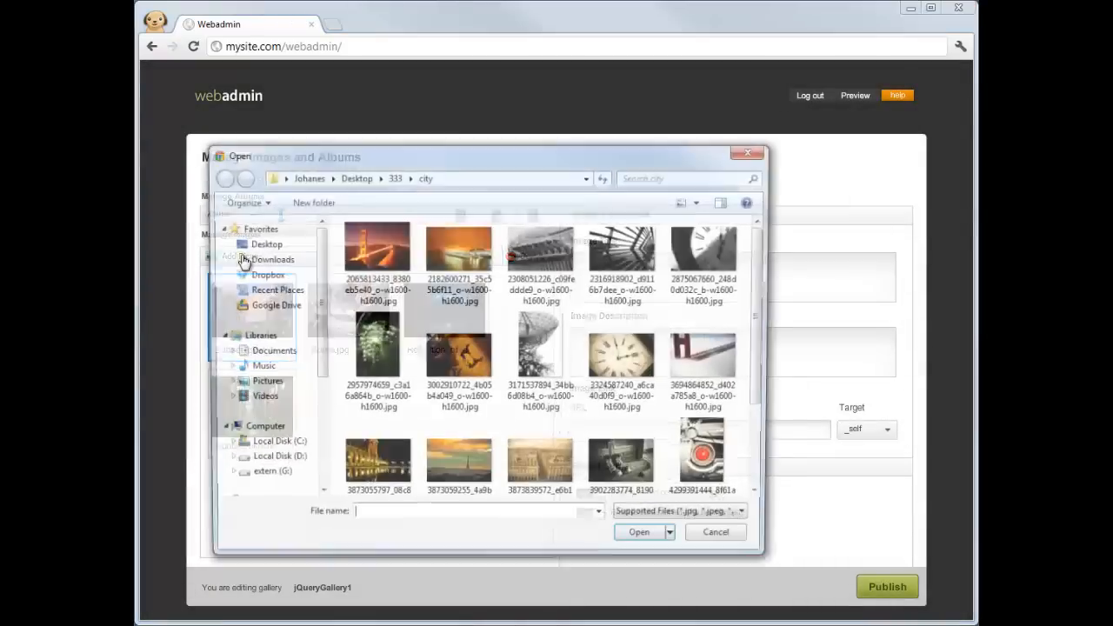
# Add the dark green-lit night photo to Album 1
pyautogui.click(376, 352)
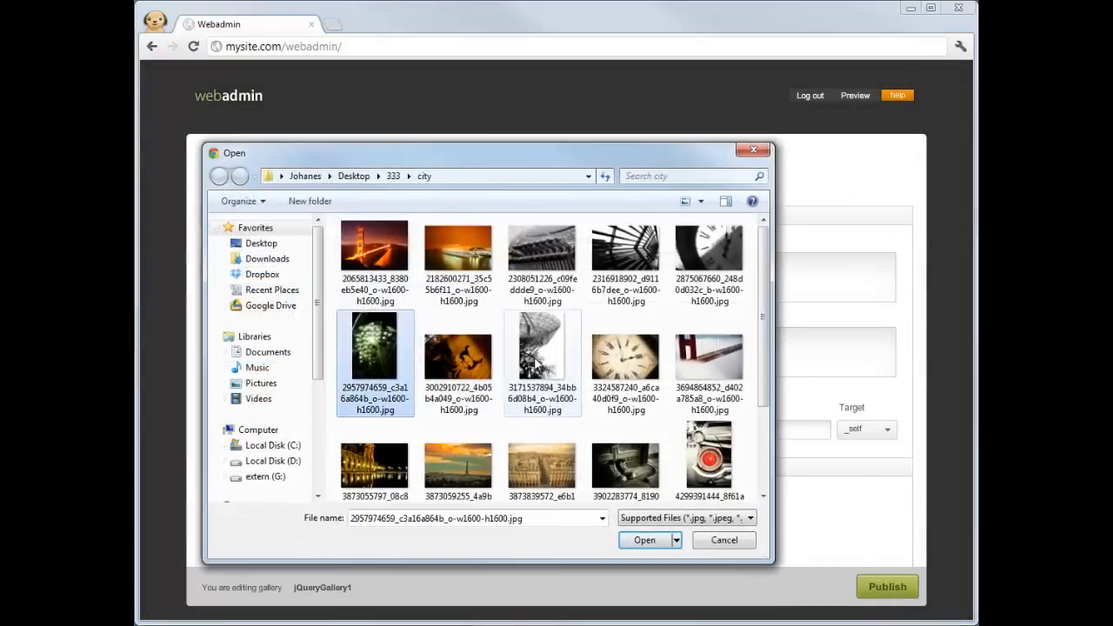
pyautogui.click(644, 539)
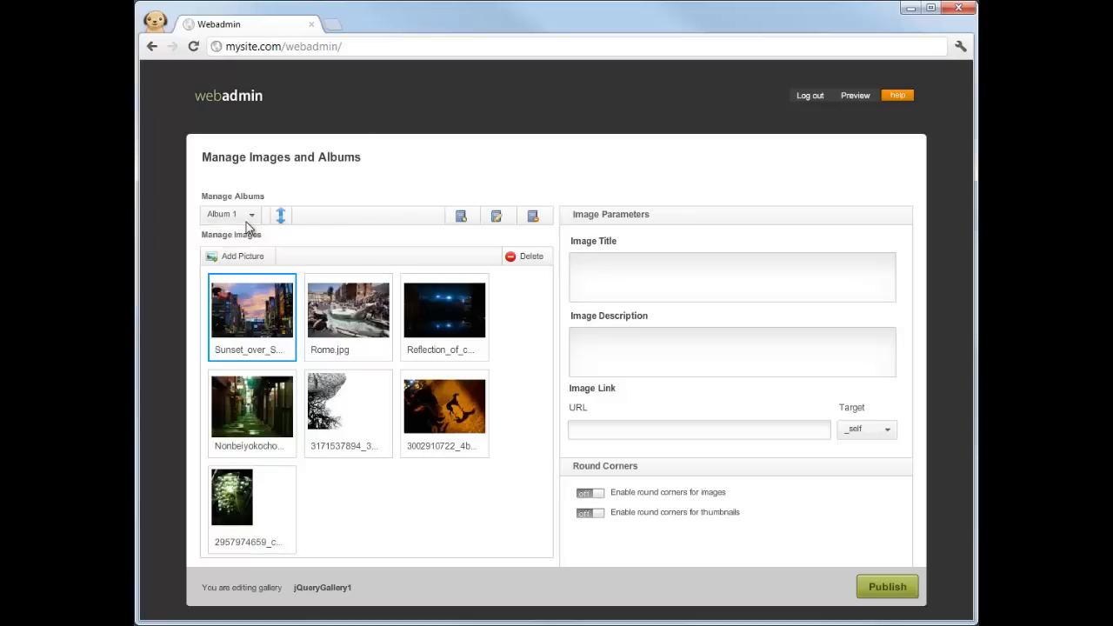
# Title the sunset image 'This is my', publish the gallery and play the slideshow
pyautogui.click(444, 311)
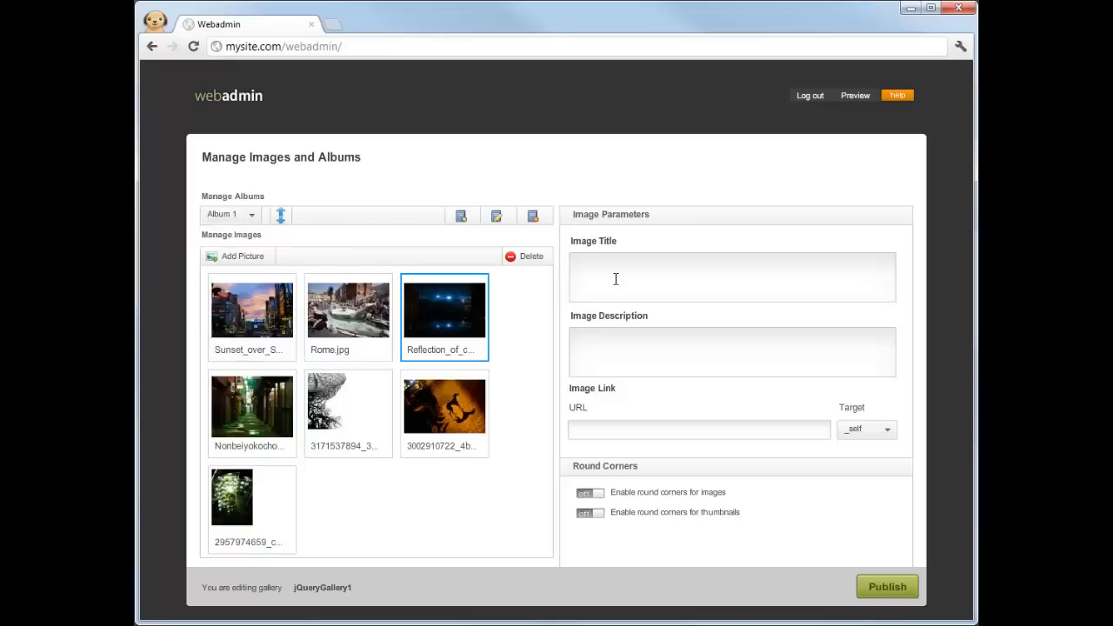
pyautogui.write('This is my')
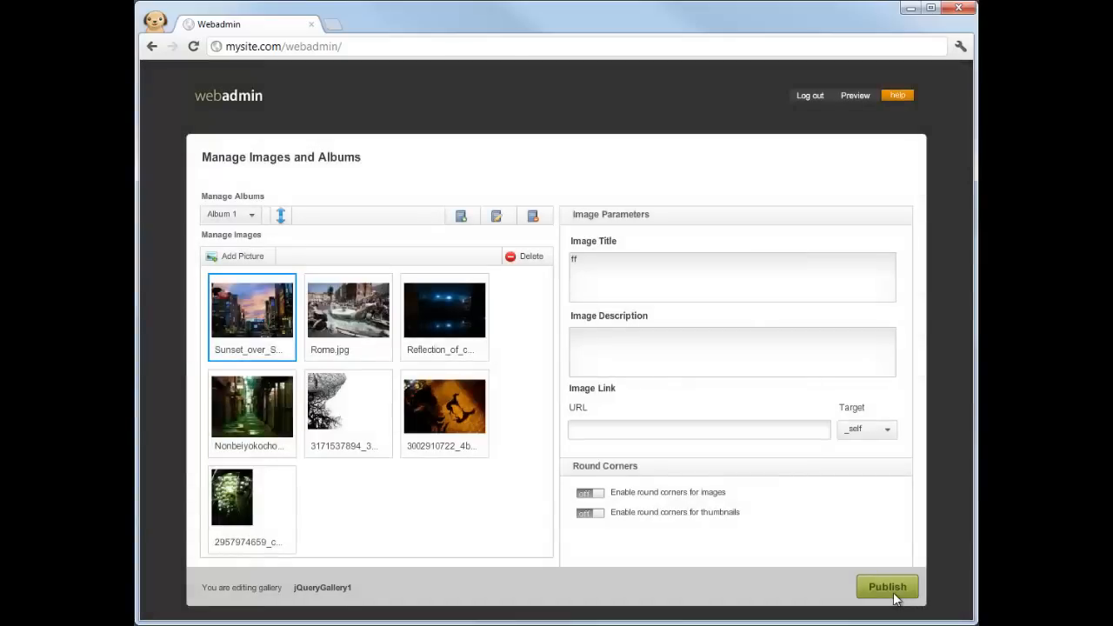
pyautogui.click(887, 586)
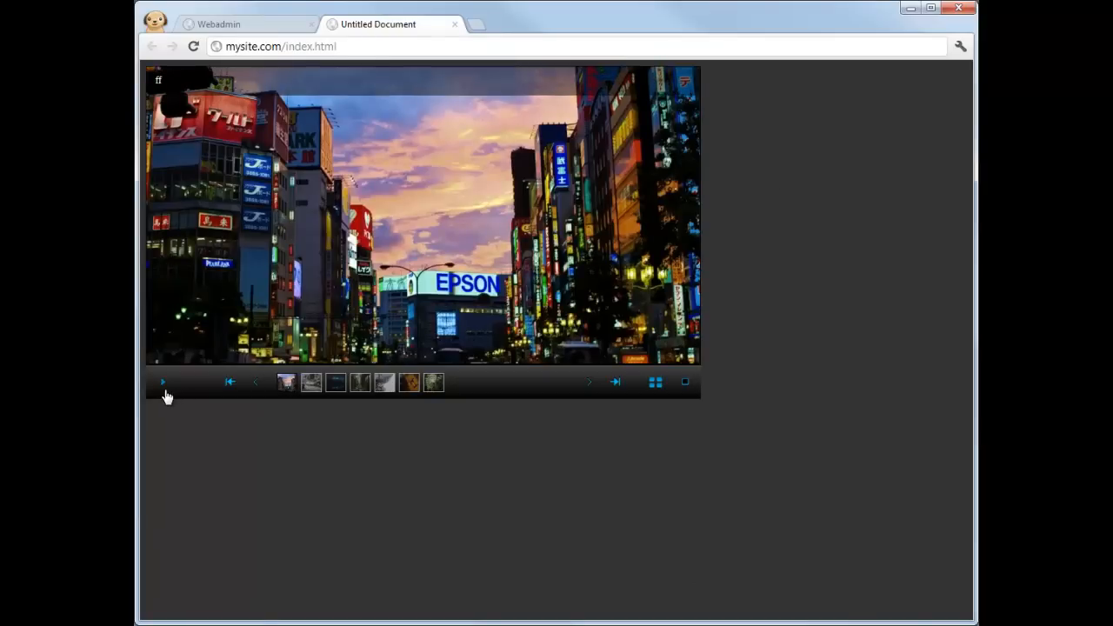
pyautogui.click(163, 382)
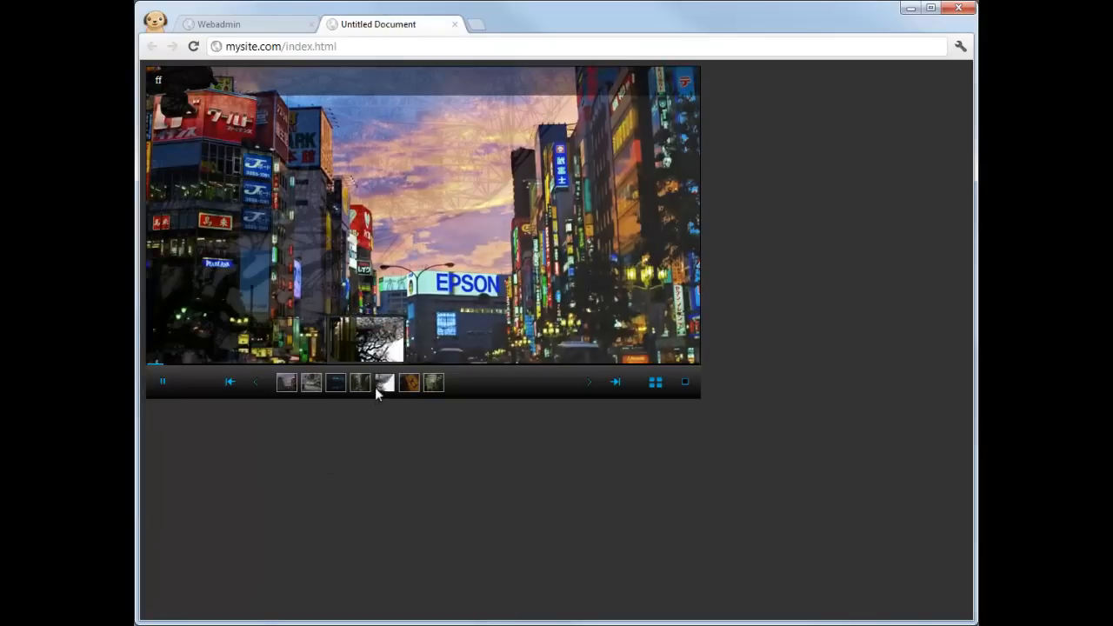